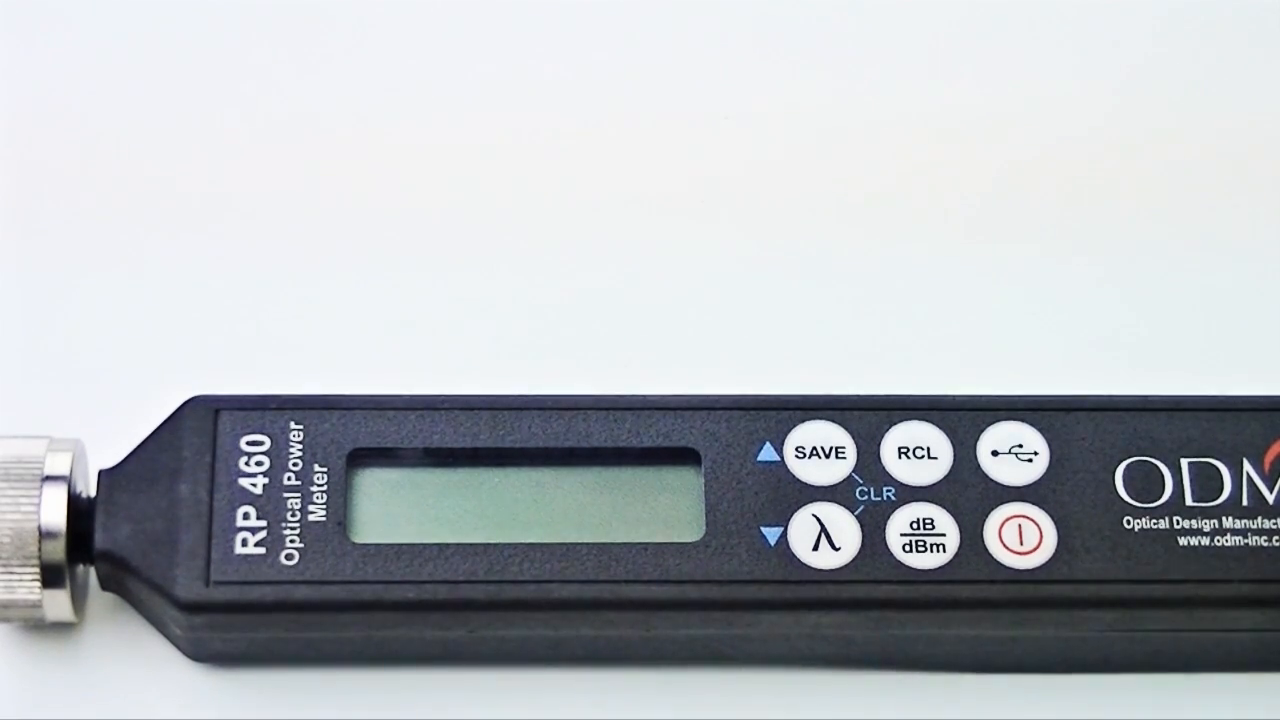
{"action": "left_click", "coordinate": [1014, 536]}
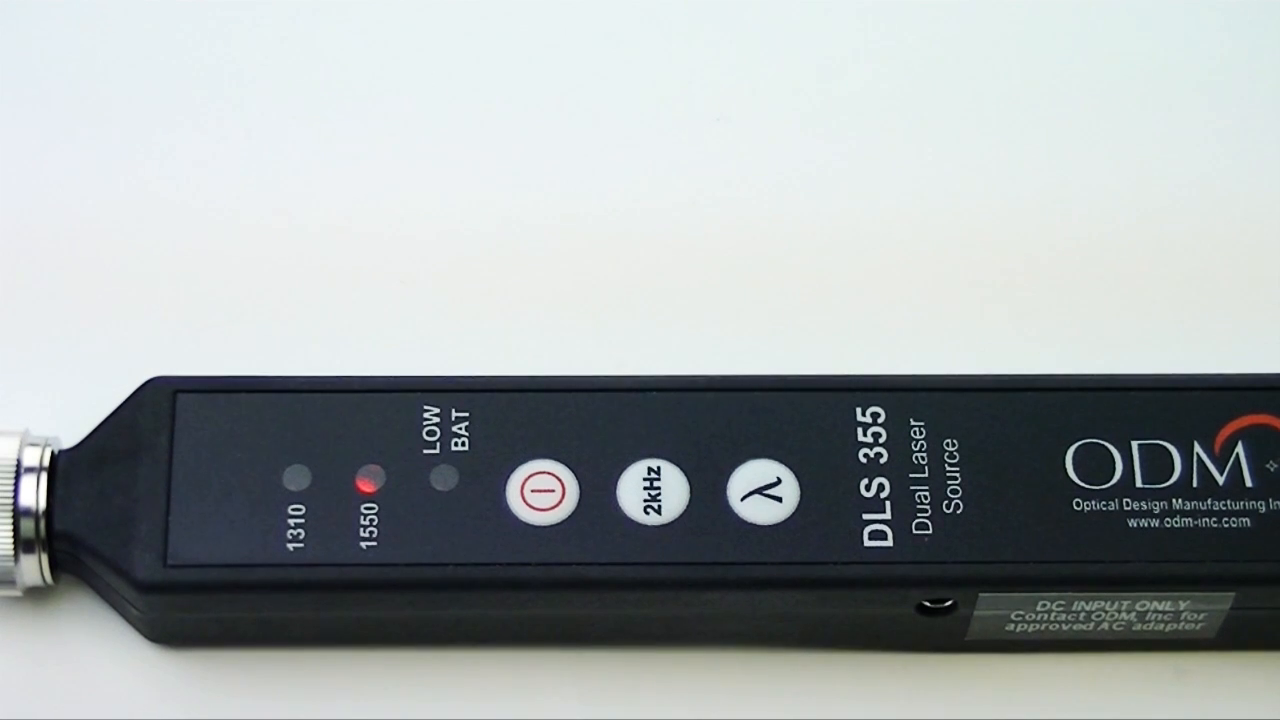
{"action": "left_click", "coordinate": [760, 492]}
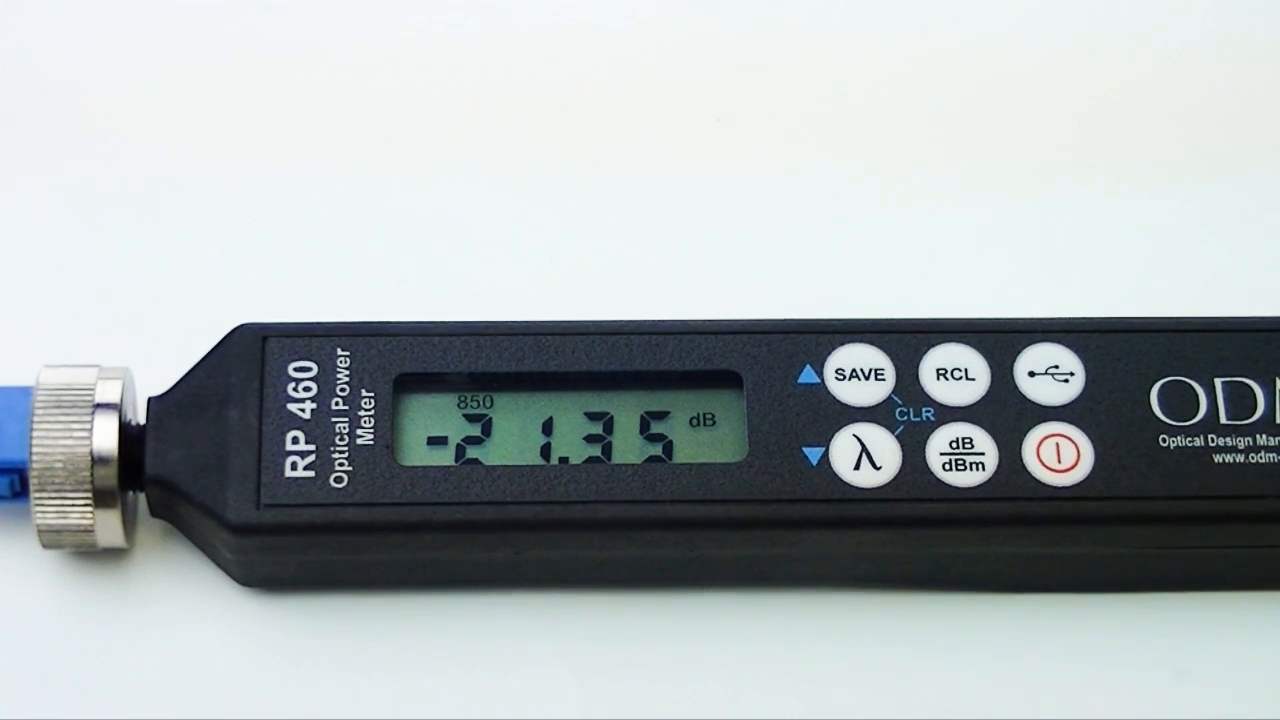
{"action": "left_click", "coordinate": [862, 452]}
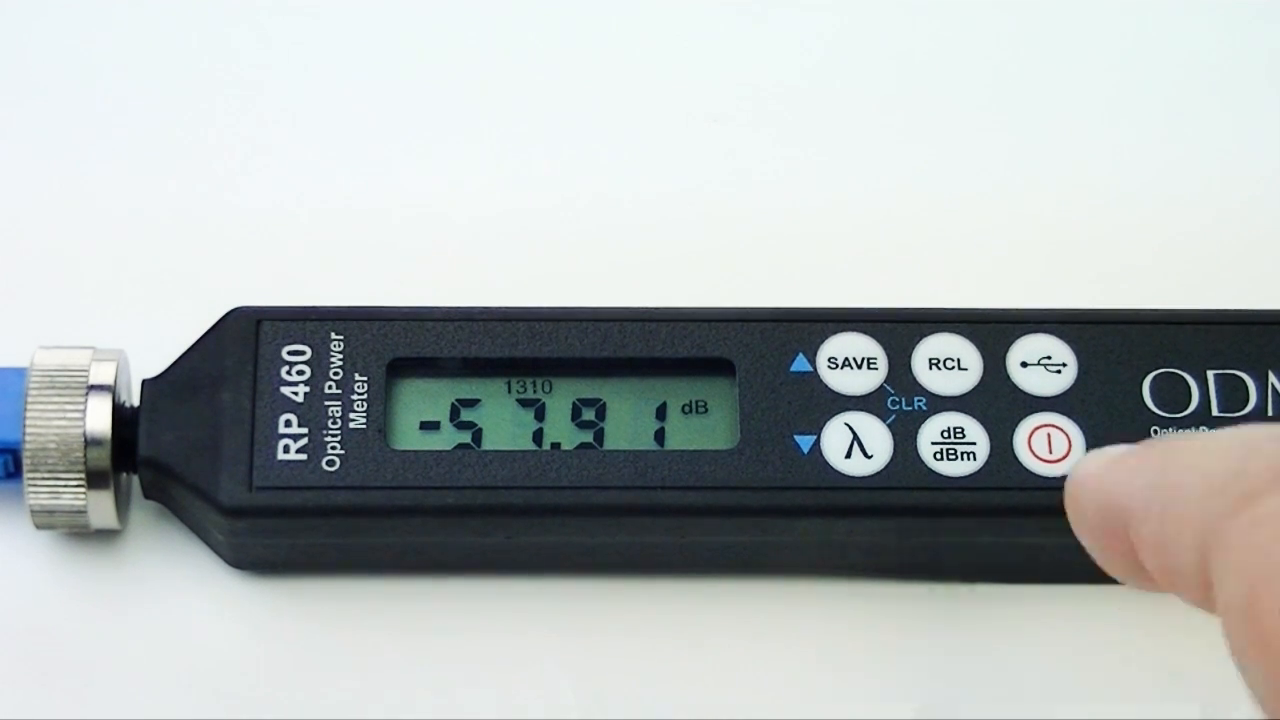
{"action": "left_click", "coordinate": [952, 444]}
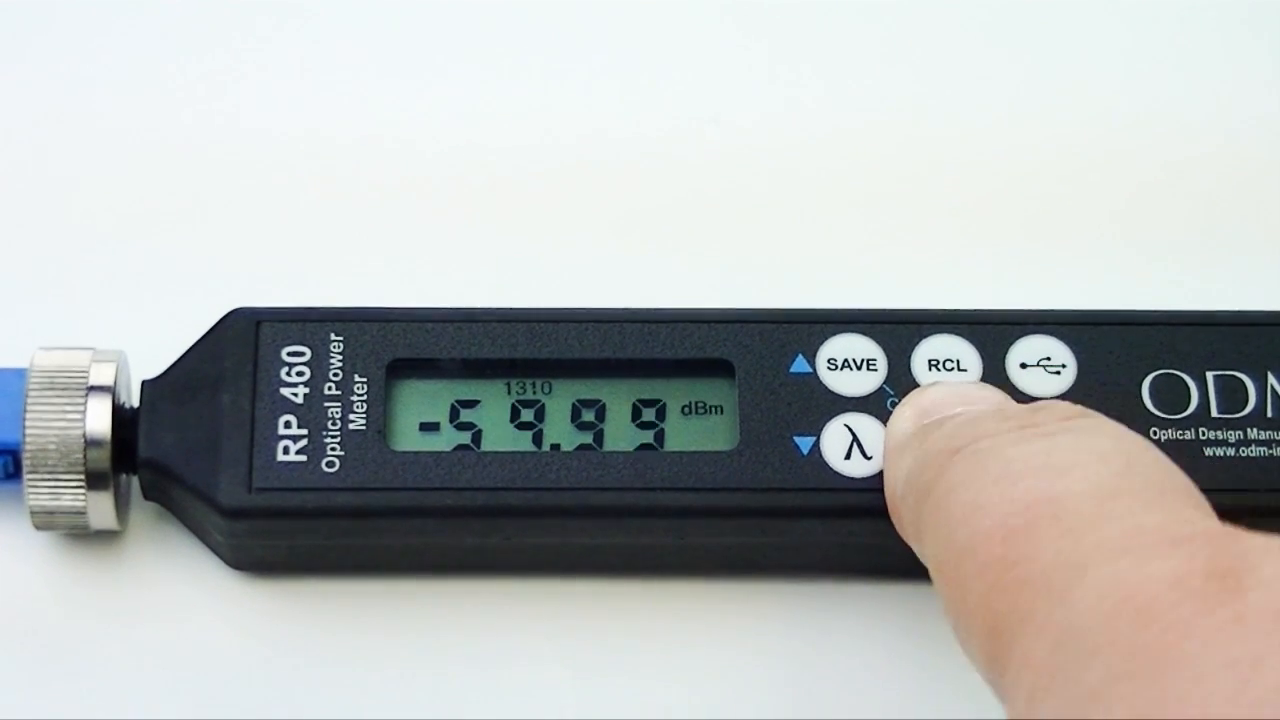